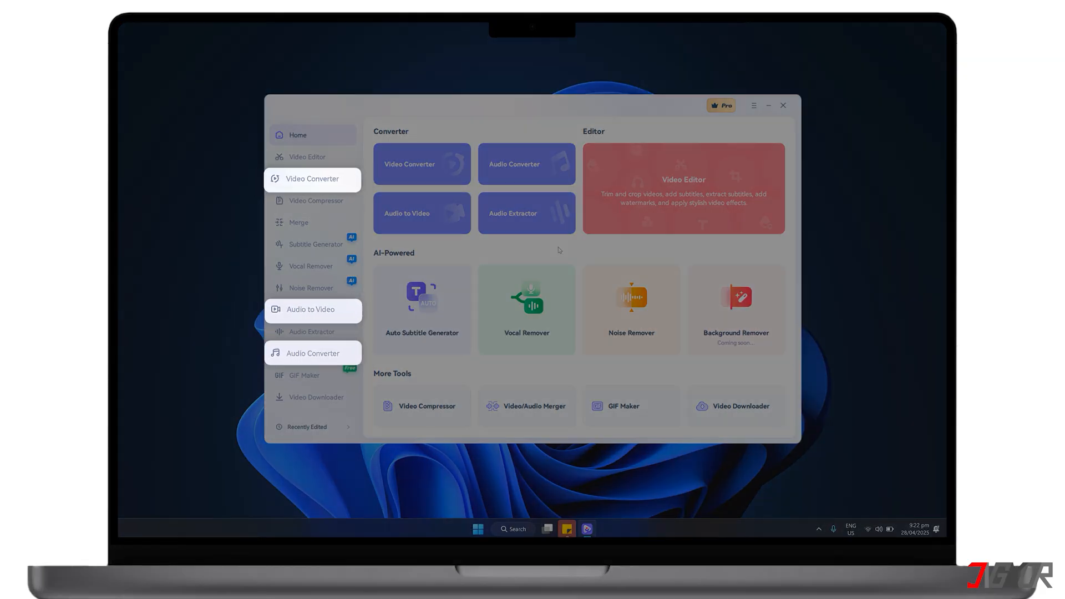
Launch the Auto Subtitle Generator tool from the Home screen
left_click(422, 310)
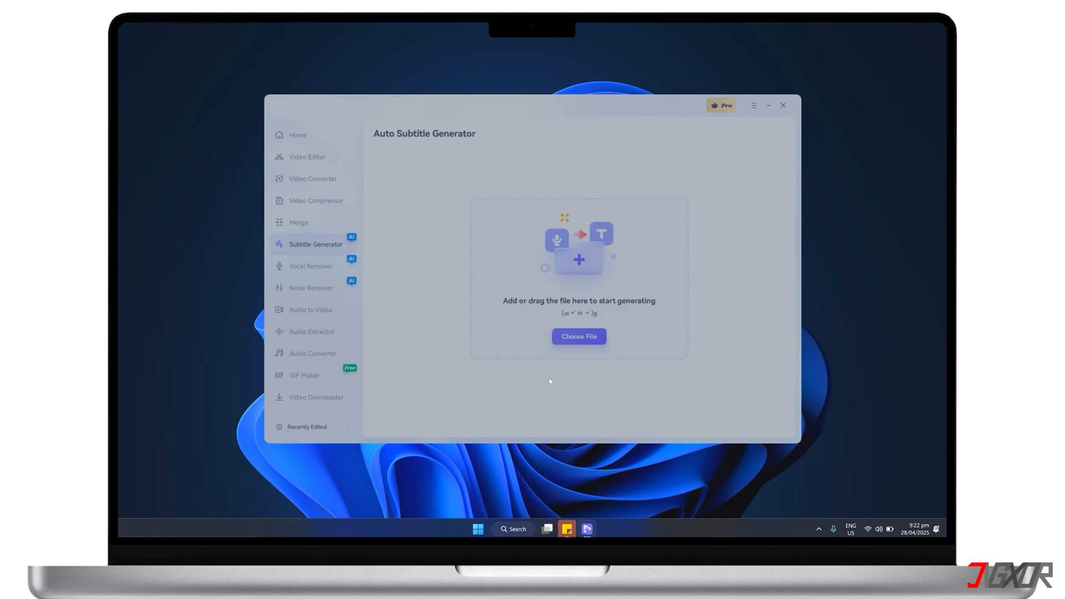
Load the video for auto subtitle generation and switch to the Style options
left_click(578, 337)
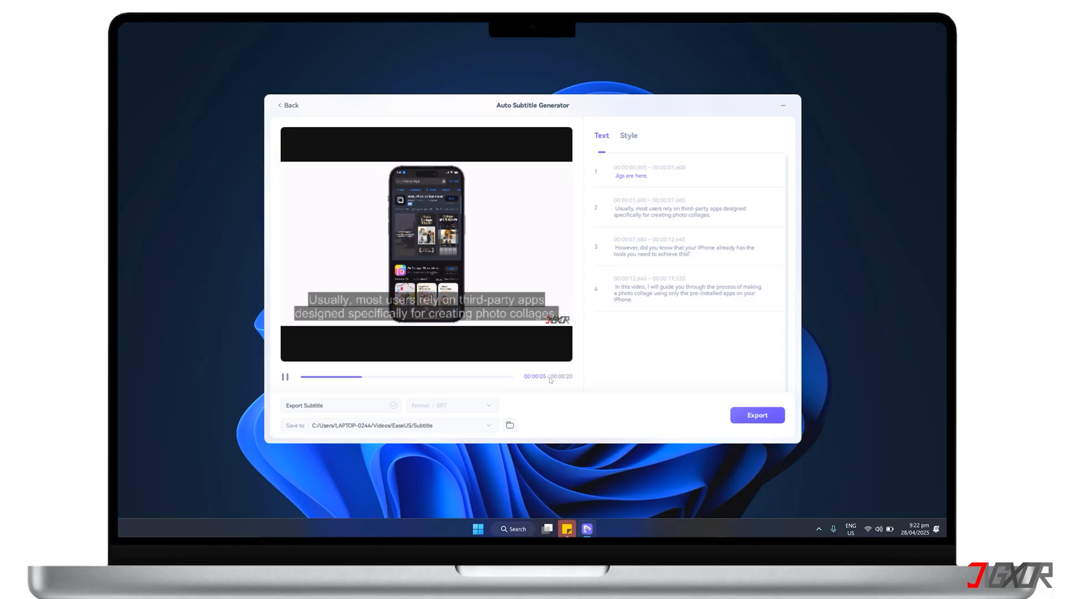
left_click(628, 135)
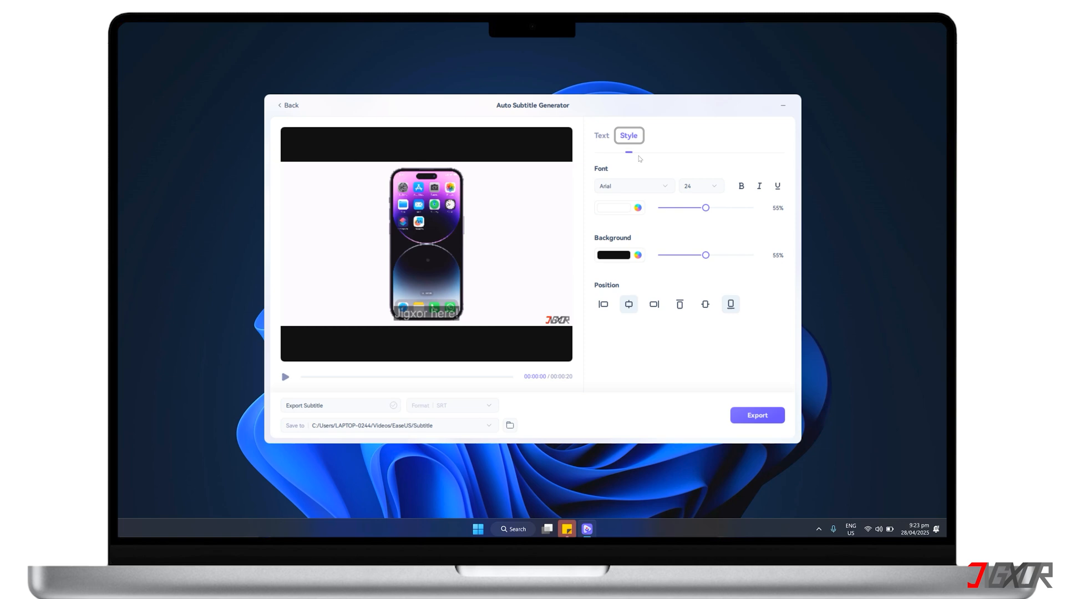
left_click(757, 415)
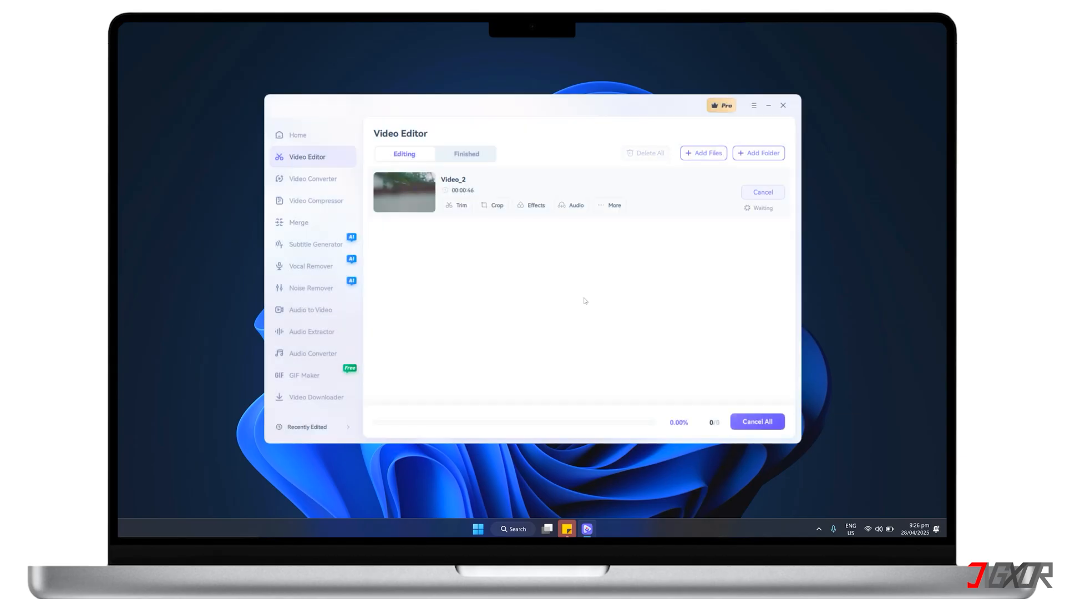
Show the Finished list containing the exported Video_2
left_click(466, 153)
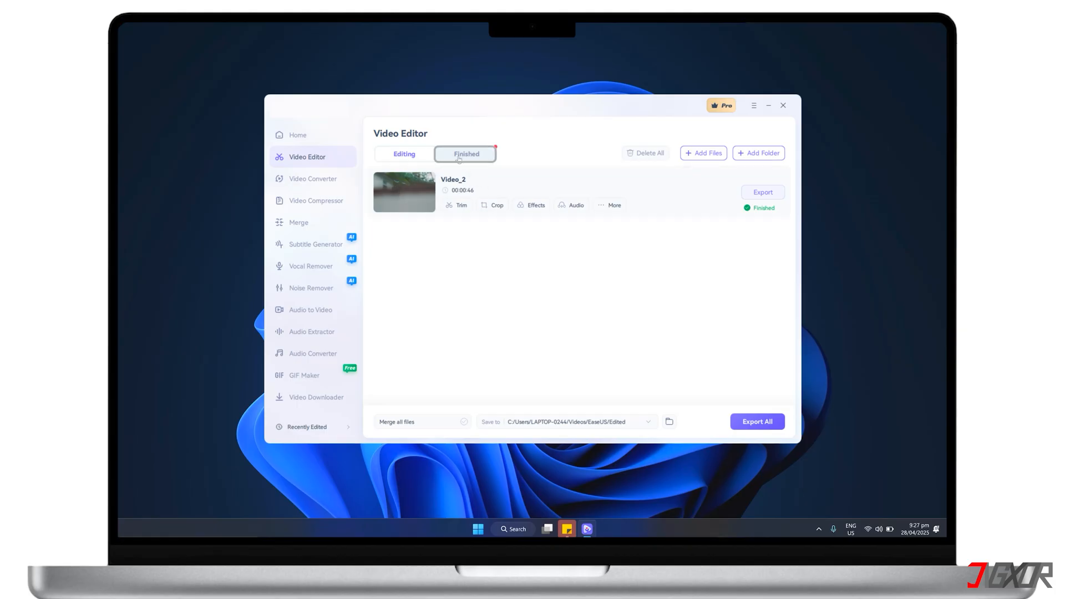